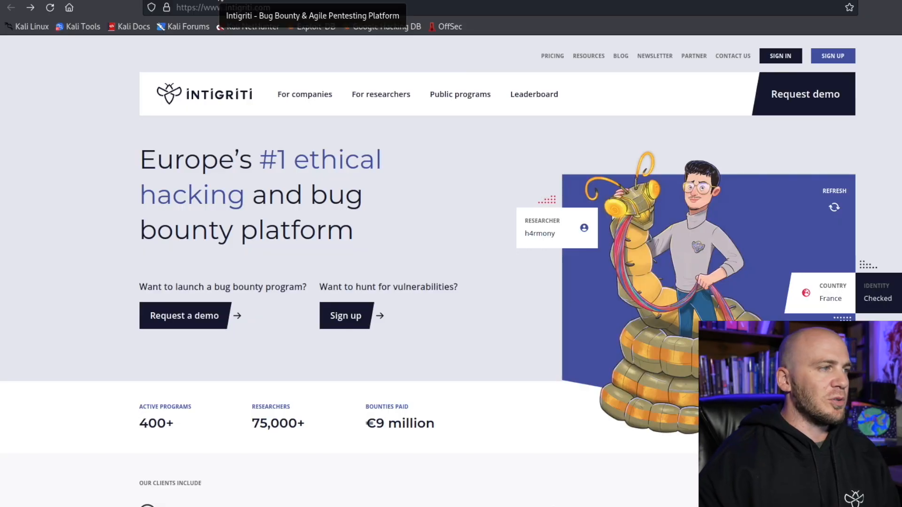
mouse_move(74, 124)
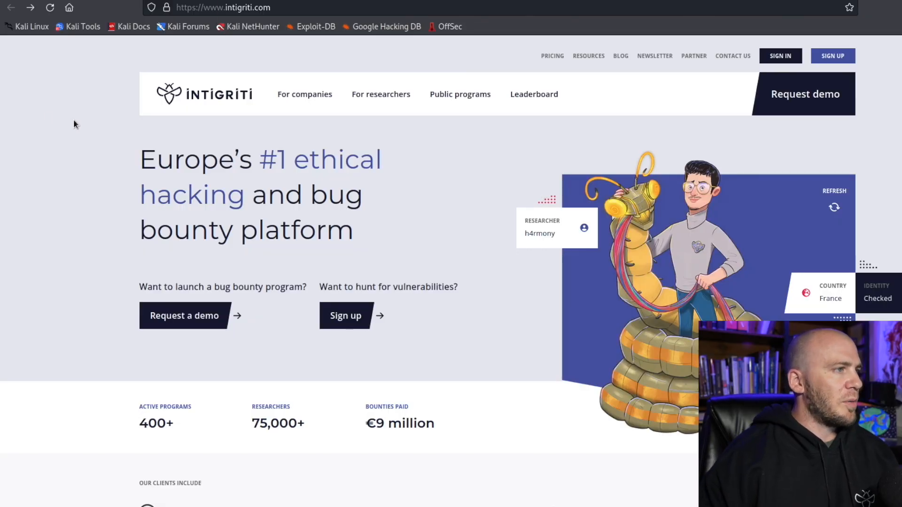
mouse_move(224, 77)
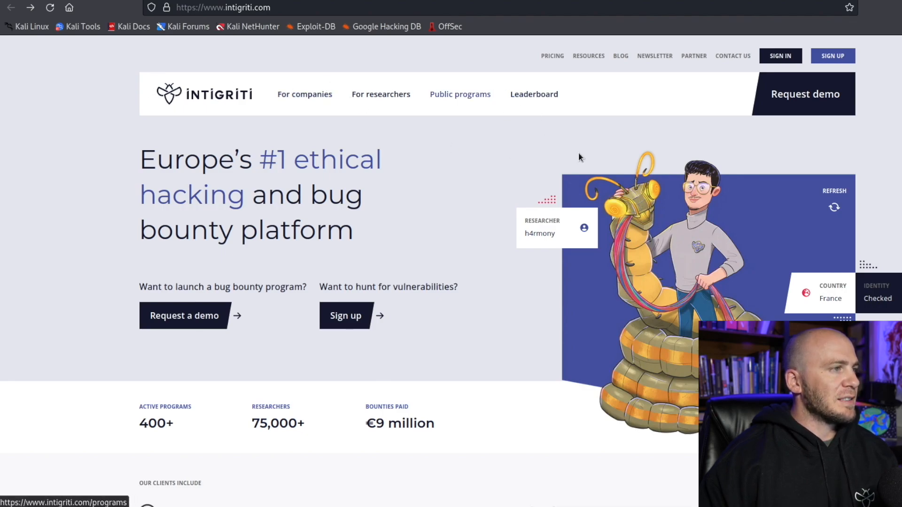
mouse_move(466, 198)
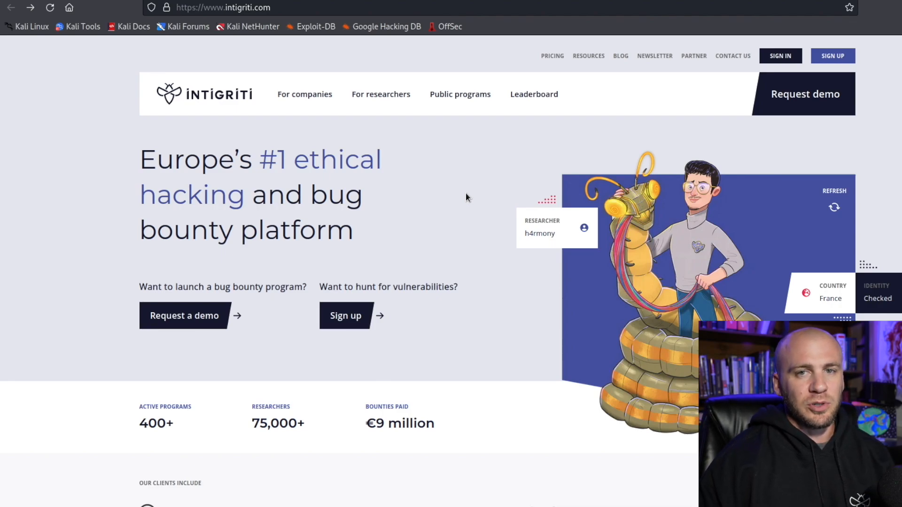
mouse_move(541, 228)
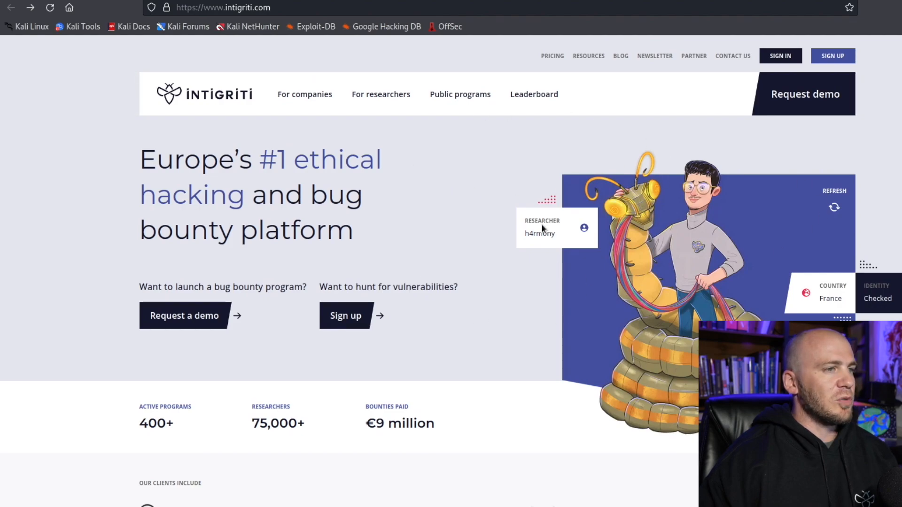
mouse_move(505, 240)
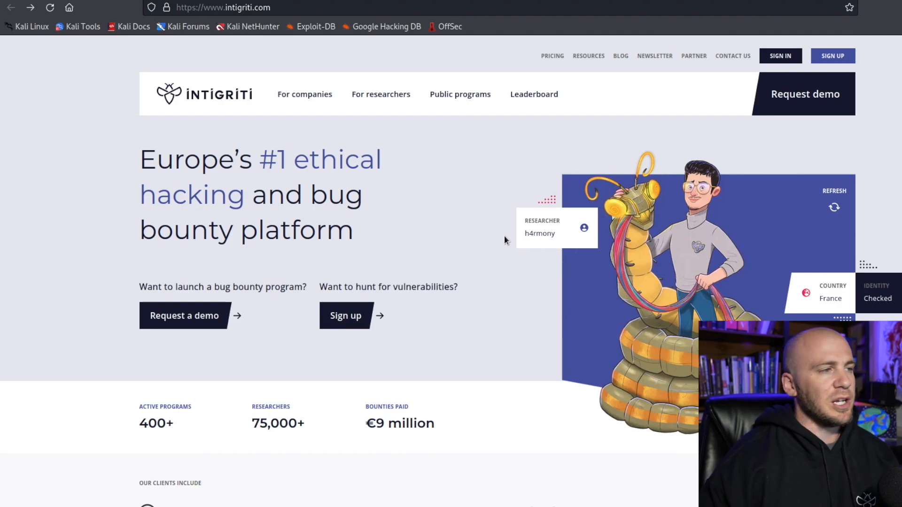
mouse_move(459, 94)
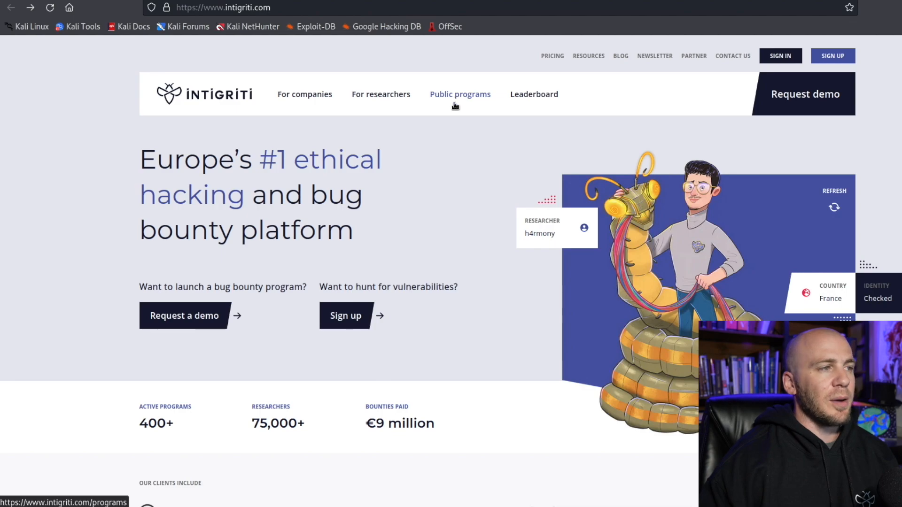
Open Public programs and scroll down to Uphold.com, vidaXL, NxtPort and Intergamma
click(459, 94)
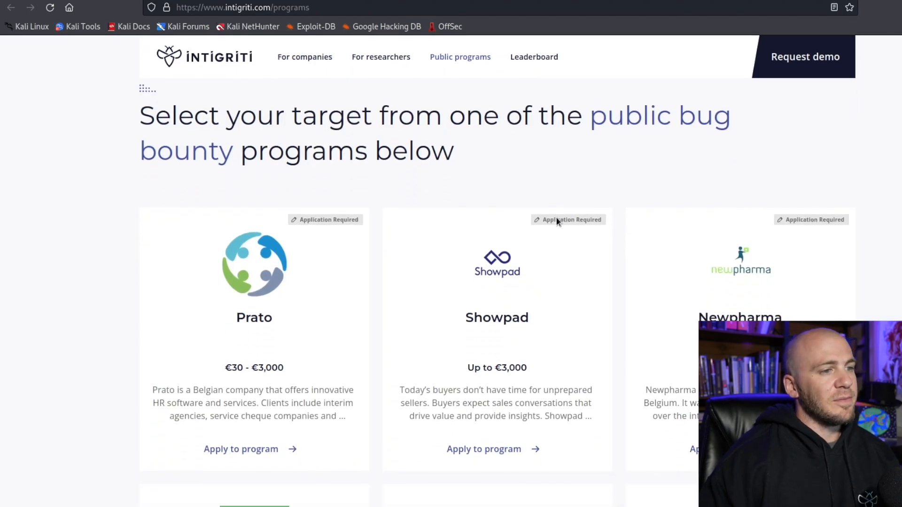
scroll(down, 3)
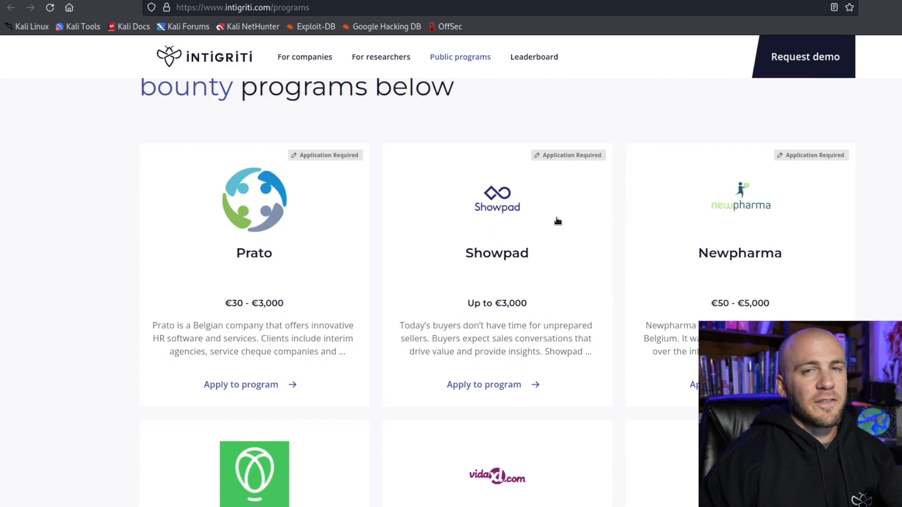
scroll(down, 3)
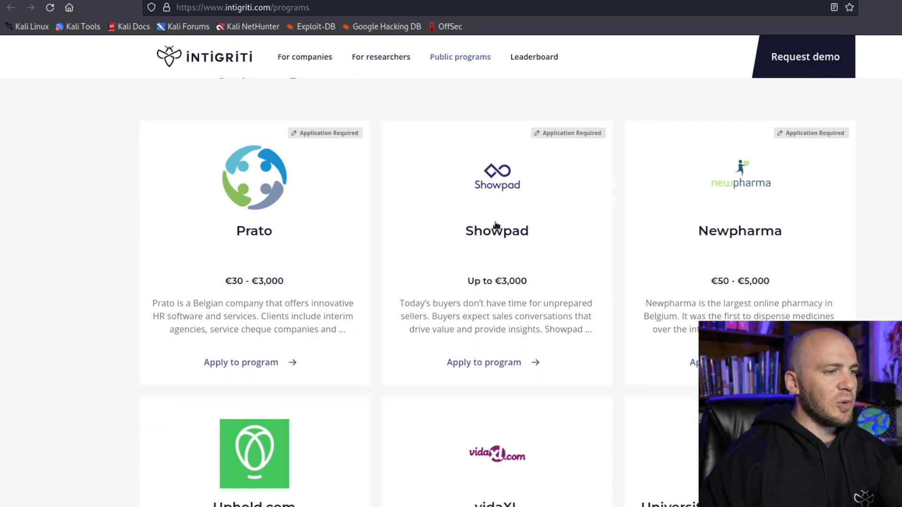
scroll(down, 3)
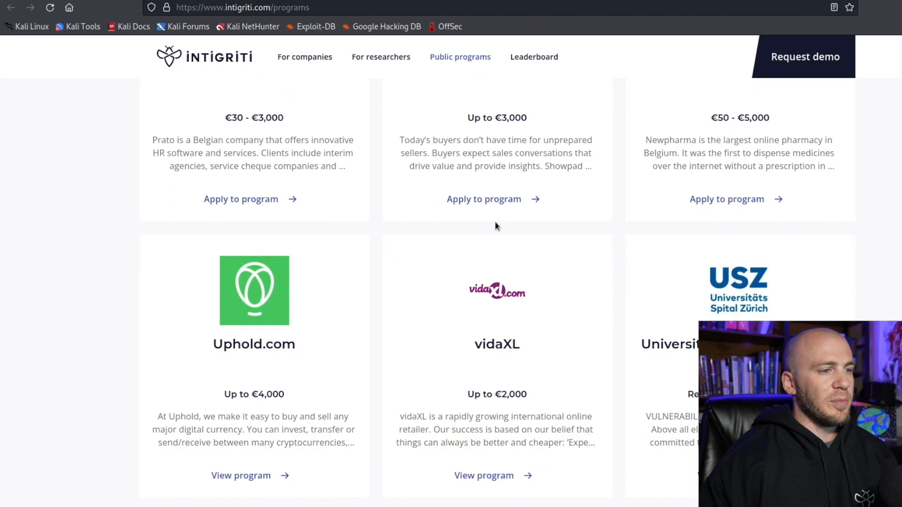
scroll(down, 3)
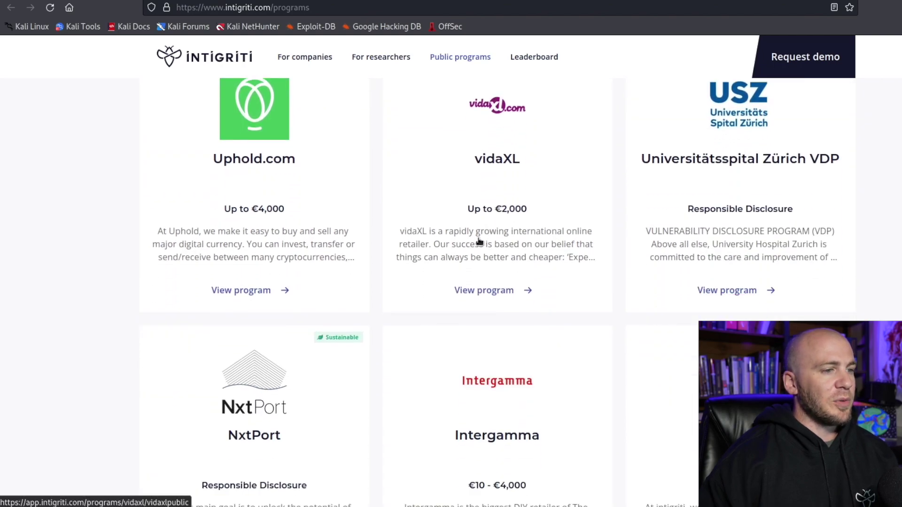
scroll(down, 3)
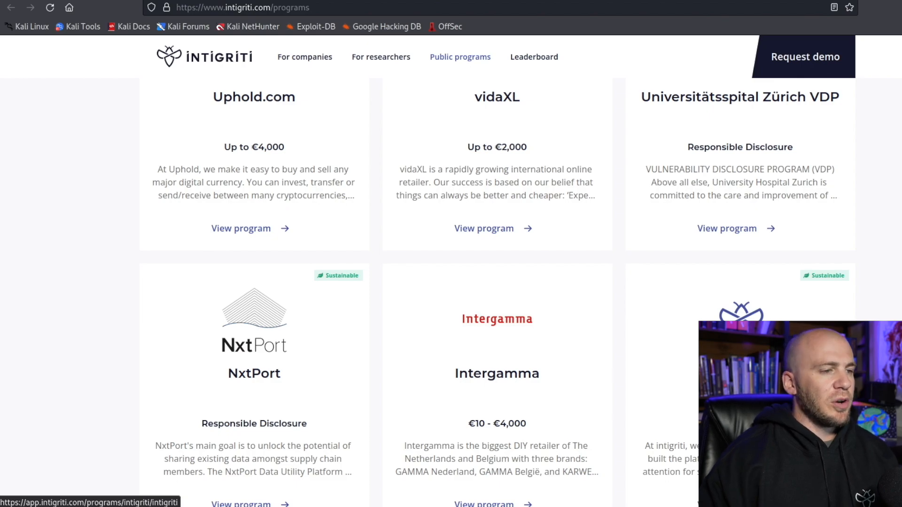
mouse_move(450, 26)
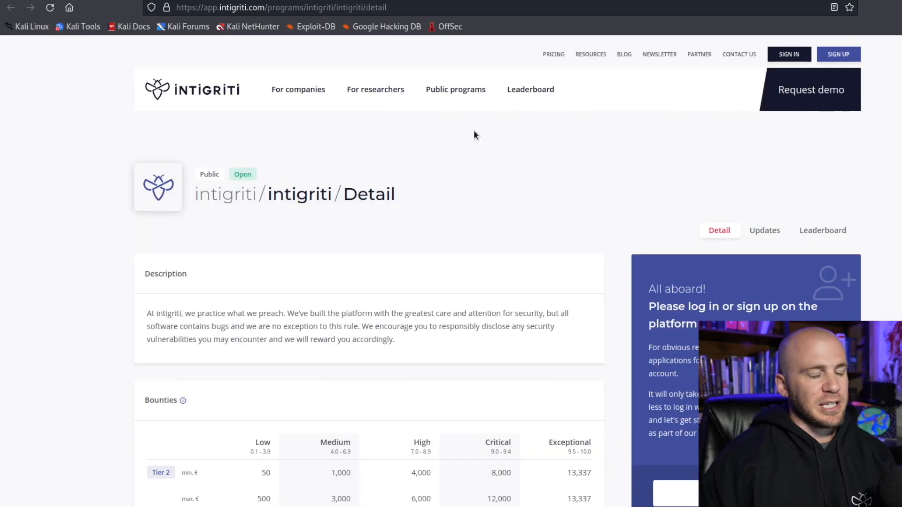
mouse_move(223, 151)
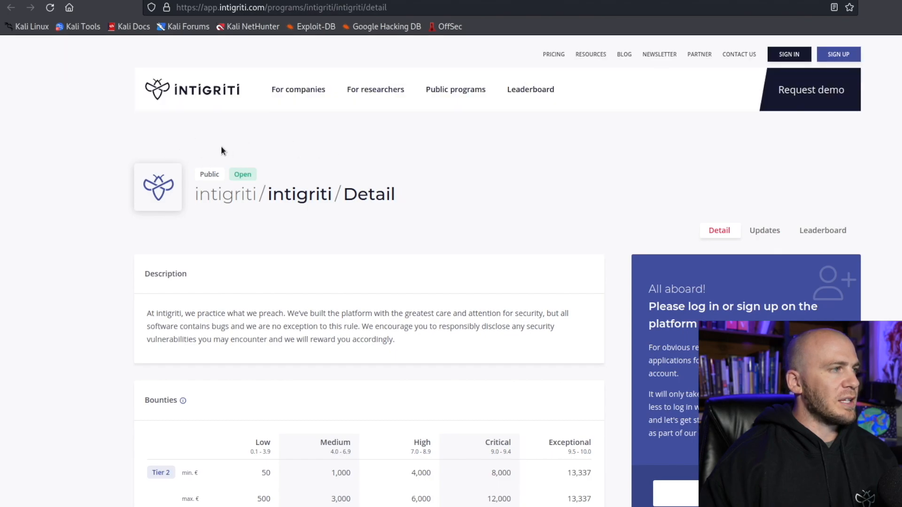
Scroll through intigriti's bounties, rules, domains and exclusions, highlighting the blind SSRF exclusion
scroll(down, 3)
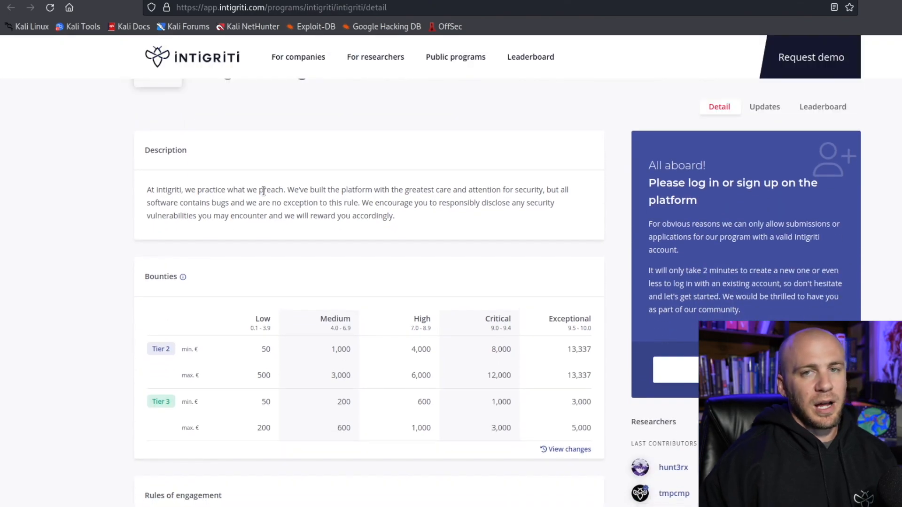
scroll(down, 3)
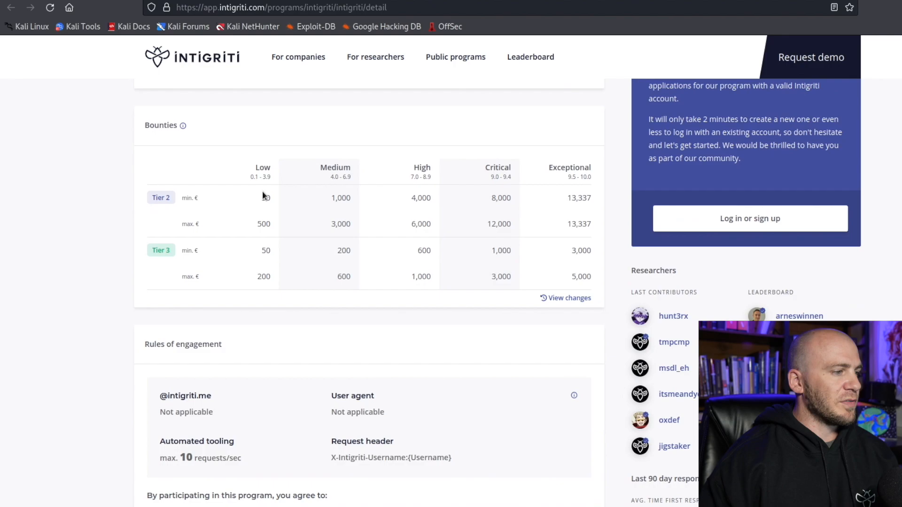
scroll(down, 3)
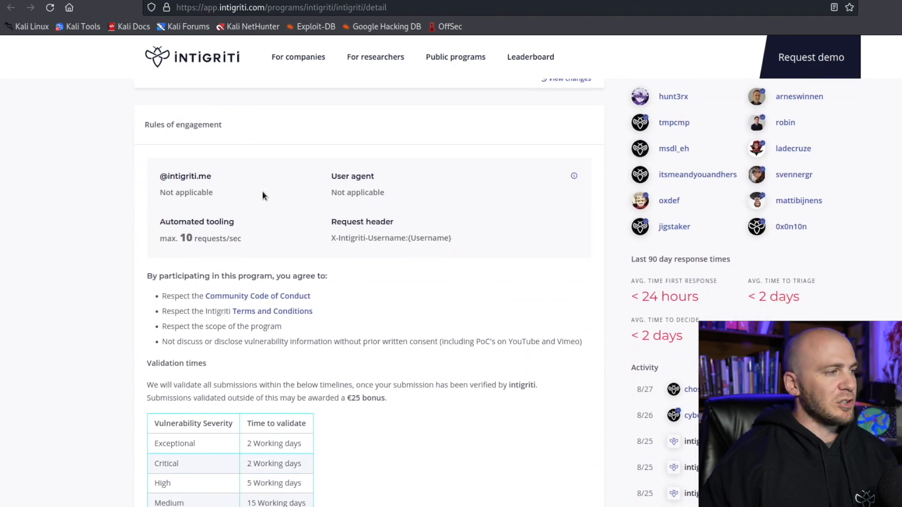
scroll(down, 3)
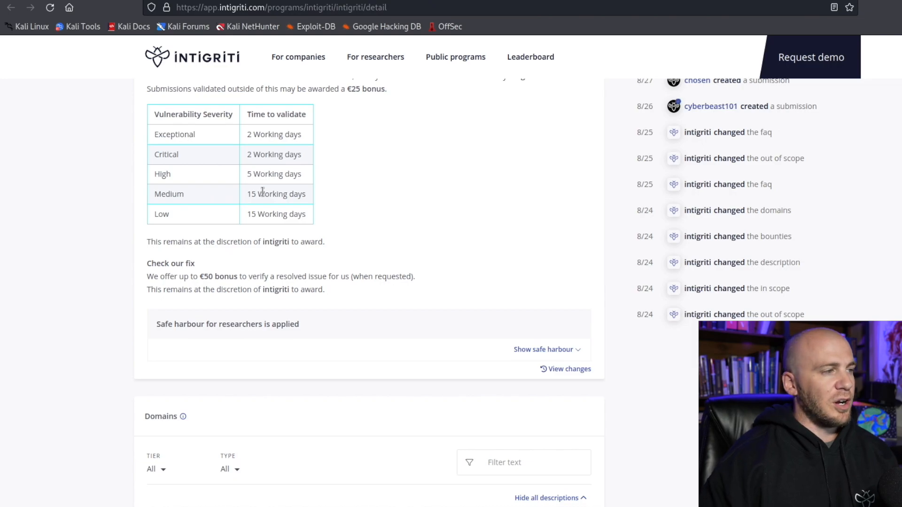
scroll(down, 3)
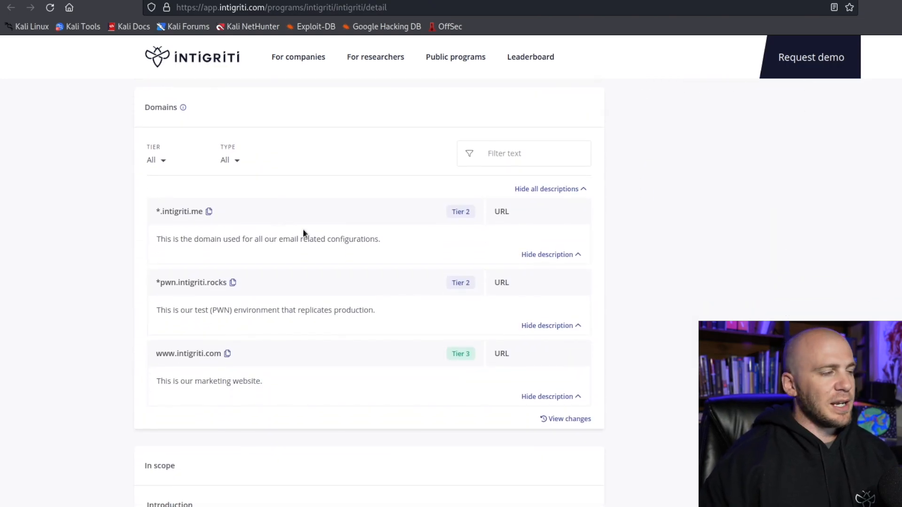
scroll(down, 3)
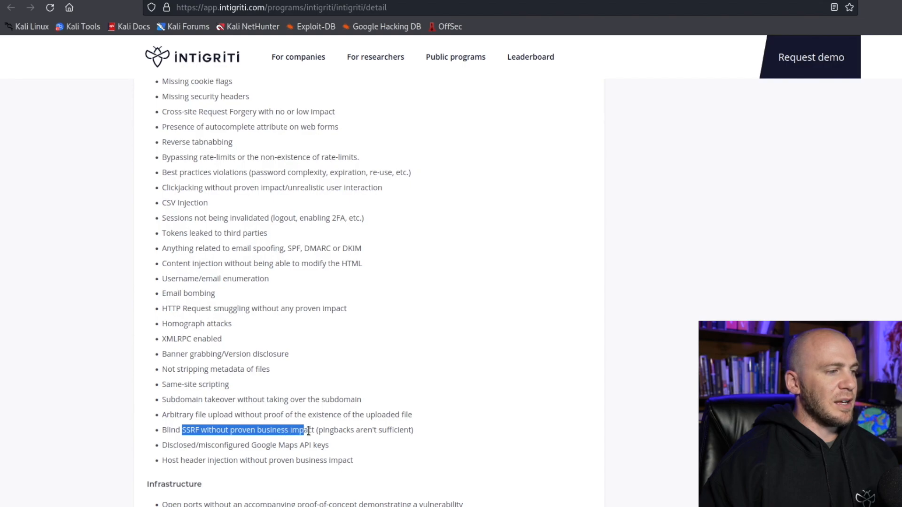
double_click(338, 430)
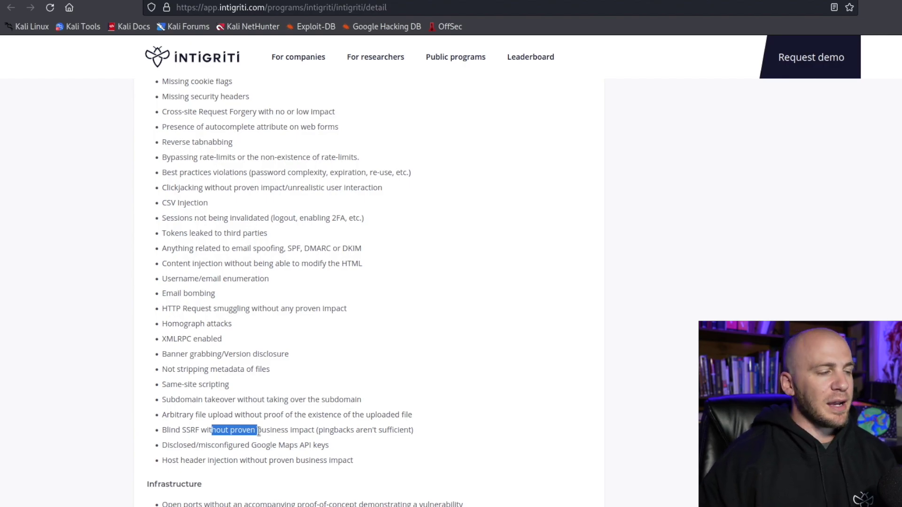
scroll(up, 3)
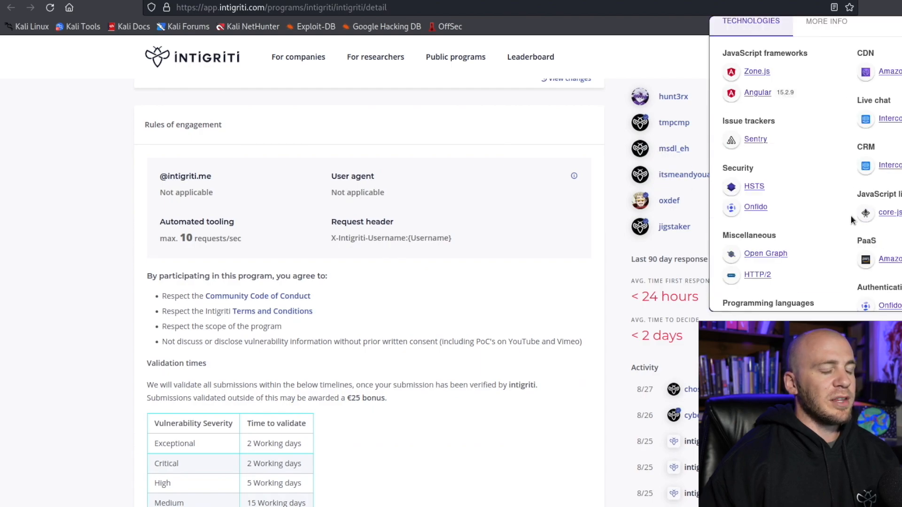
Review Wappalyzer's detected Angular 15.2.9, Zone.js and Sentry, then close the popup
scroll(down, 3)
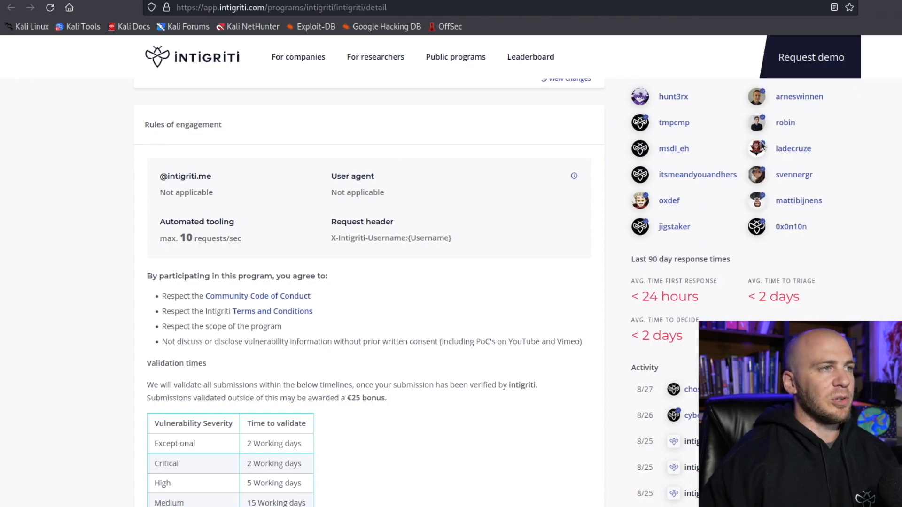
mouse_move(535, 215)
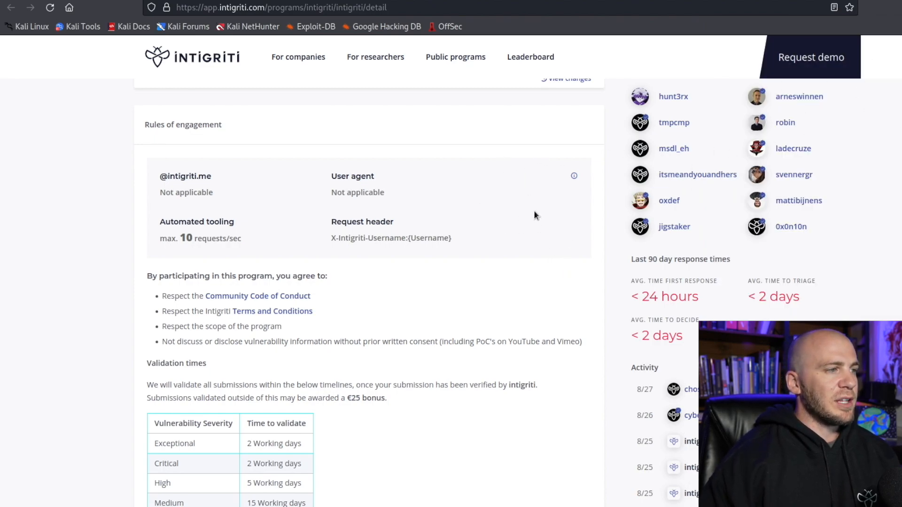
mouse_move(538, 246)
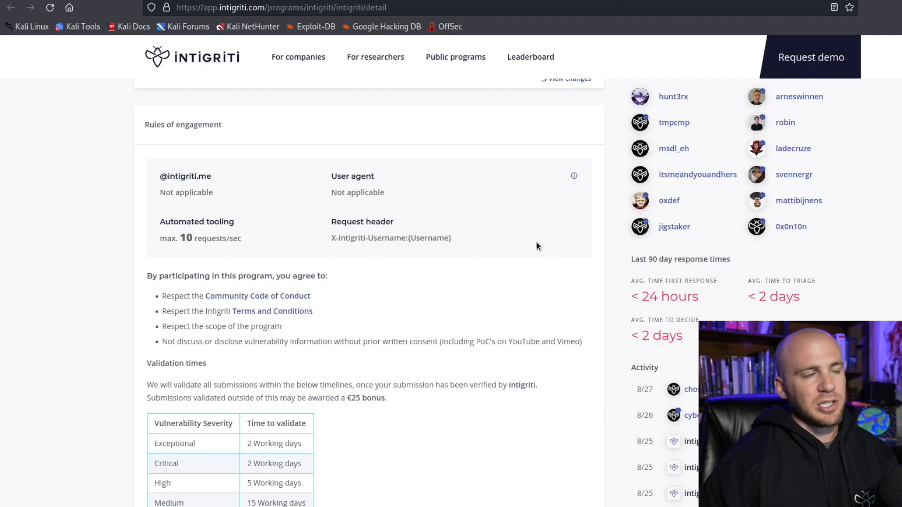
click(833, 8)
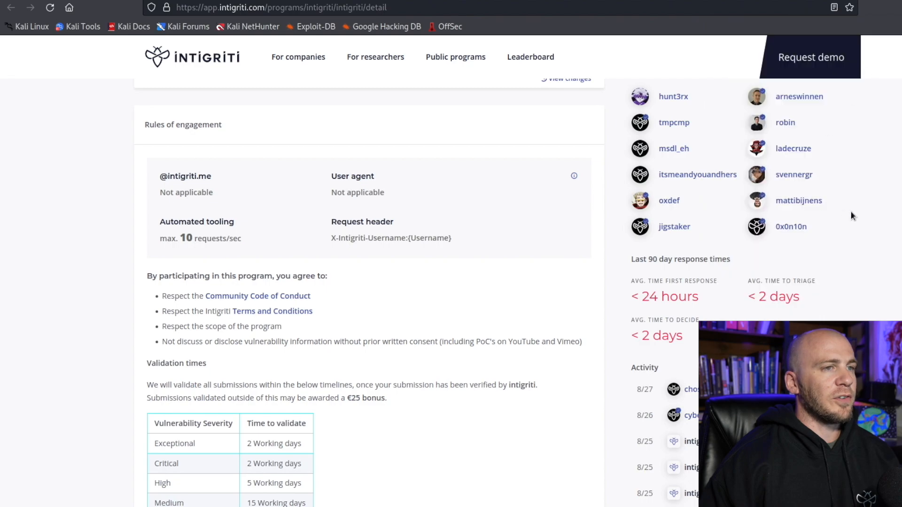
mouse_move(487, 152)
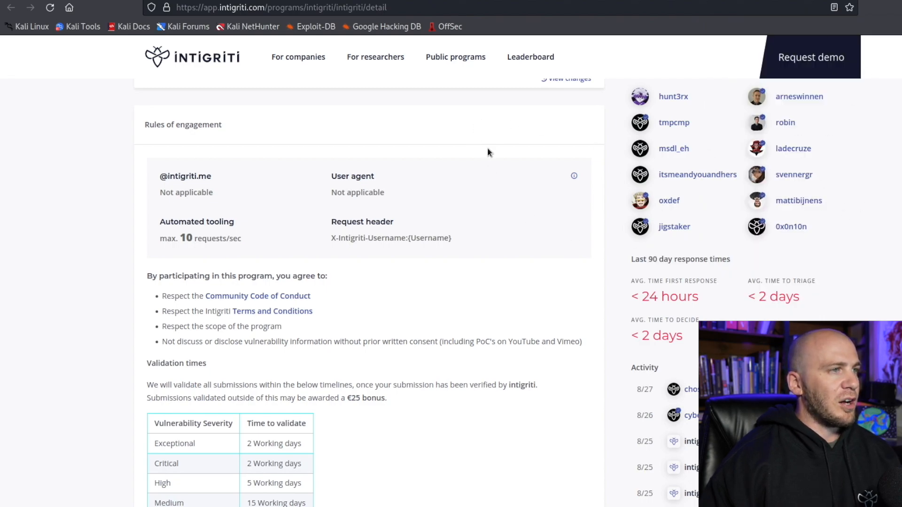
mouse_move(598, 92)
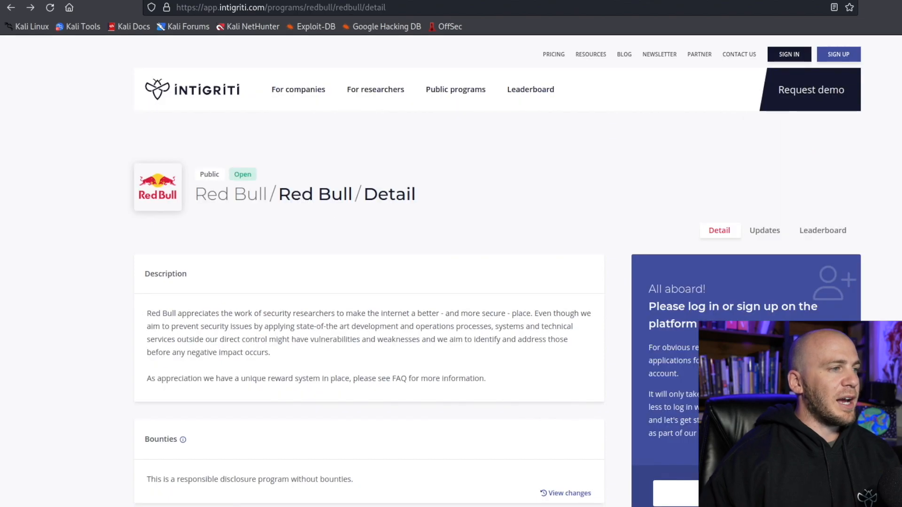
mouse_move(221, 189)
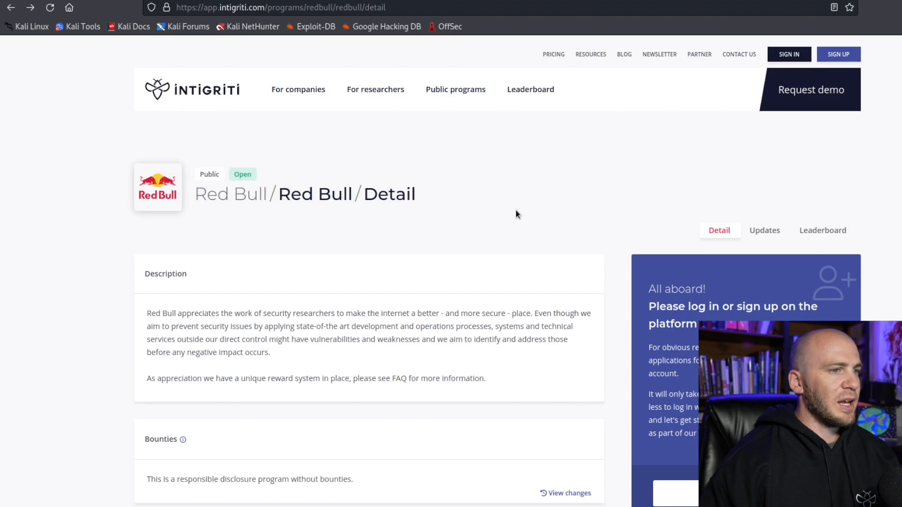
Scroll Red Bull's rules, domains, out-of-scope issues, severity assessment and FAQ
scroll(down, 3)
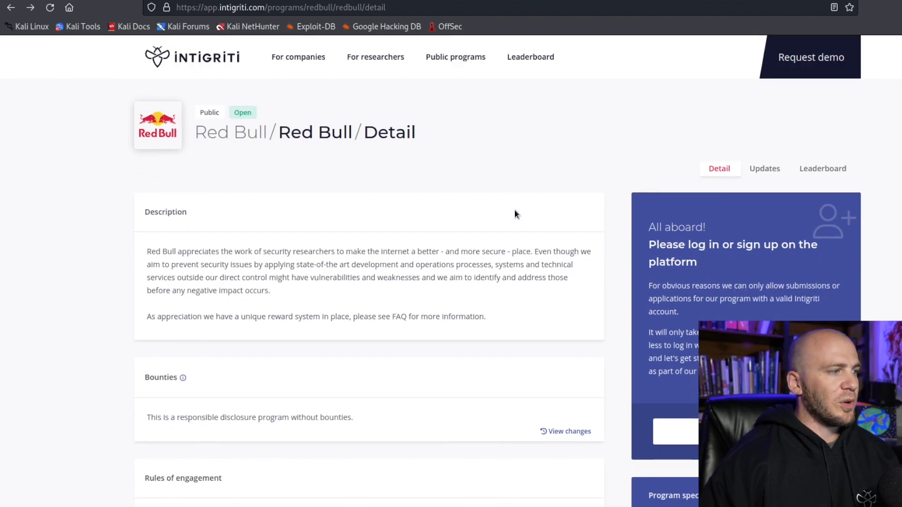
scroll(down, 3)
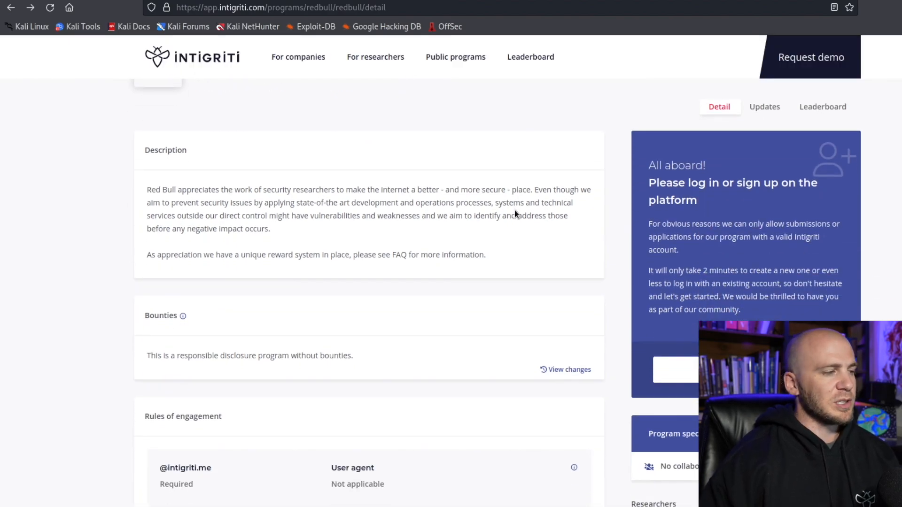
scroll(down, 3)
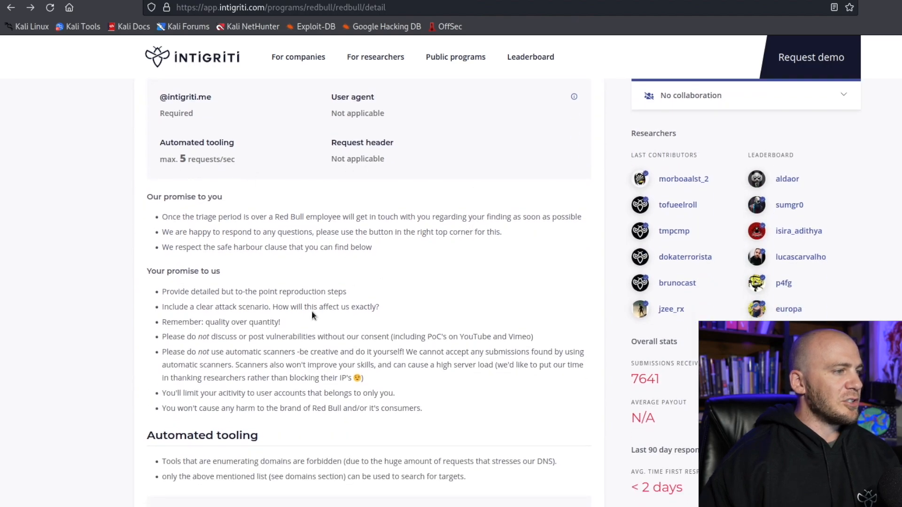
scroll(down, 3)
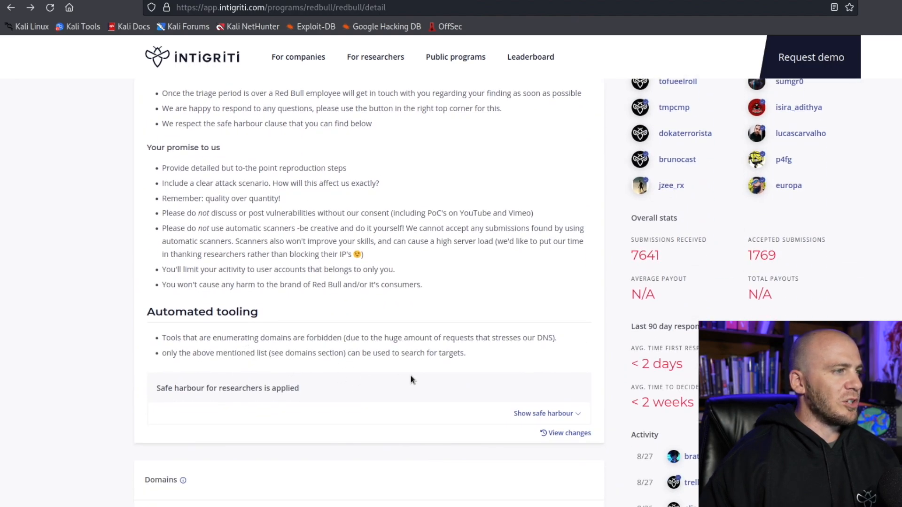
scroll(down, 3)
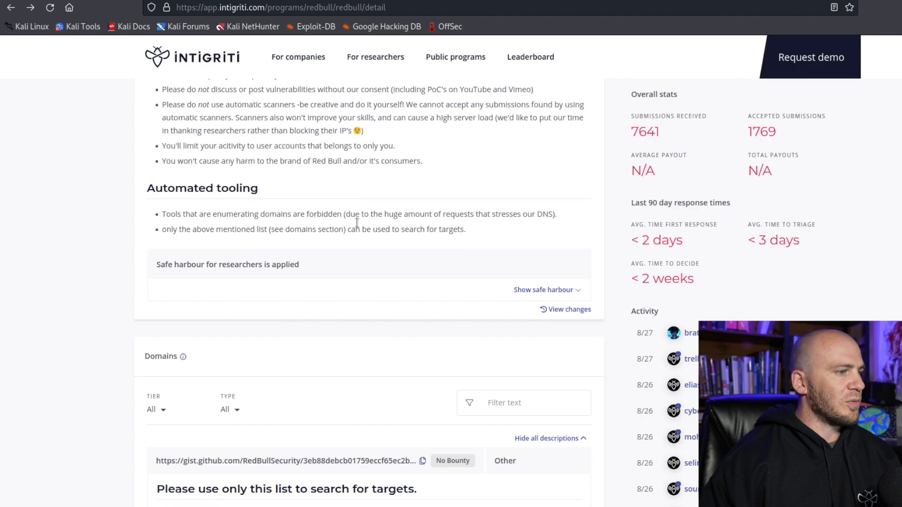
scroll(down, 3)
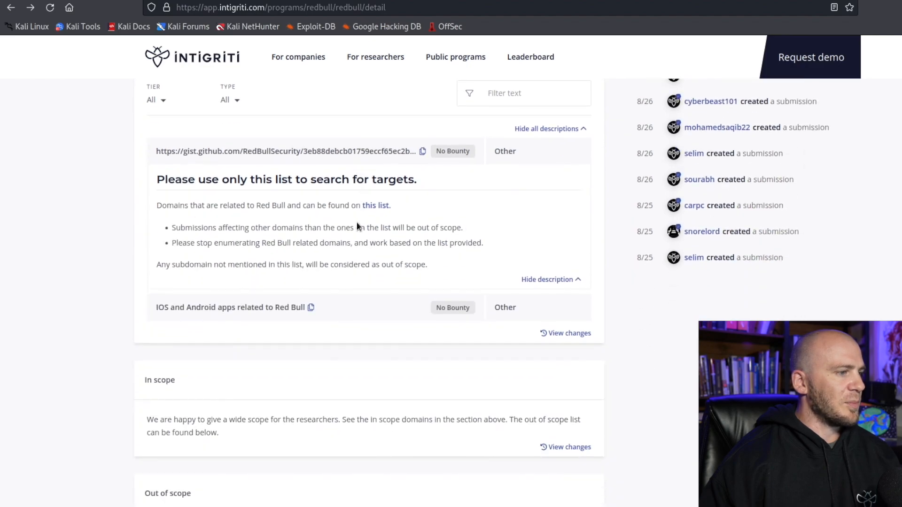
scroll(down, 3)
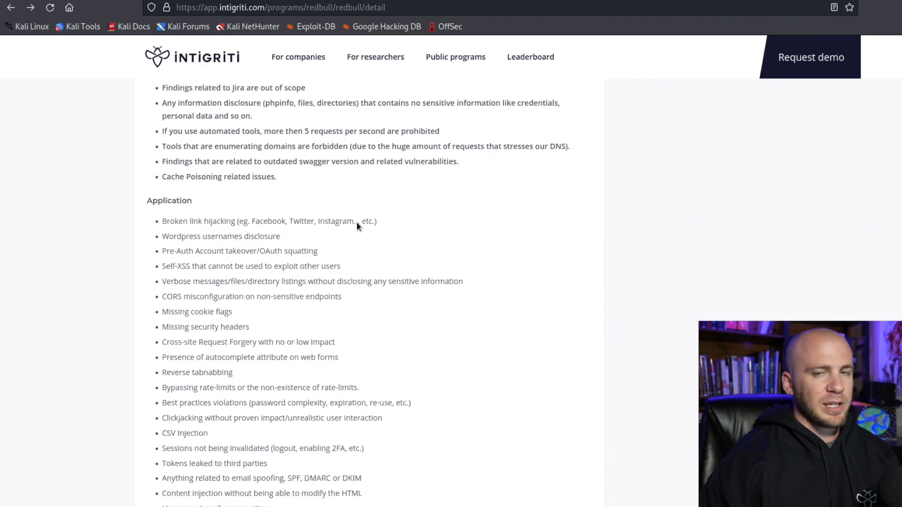
scroll(down, 3)
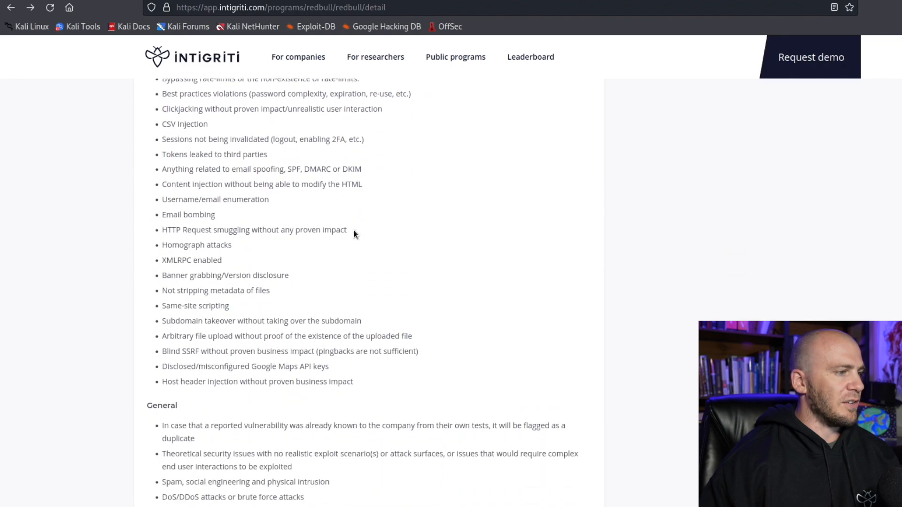
scroll(down, 3)
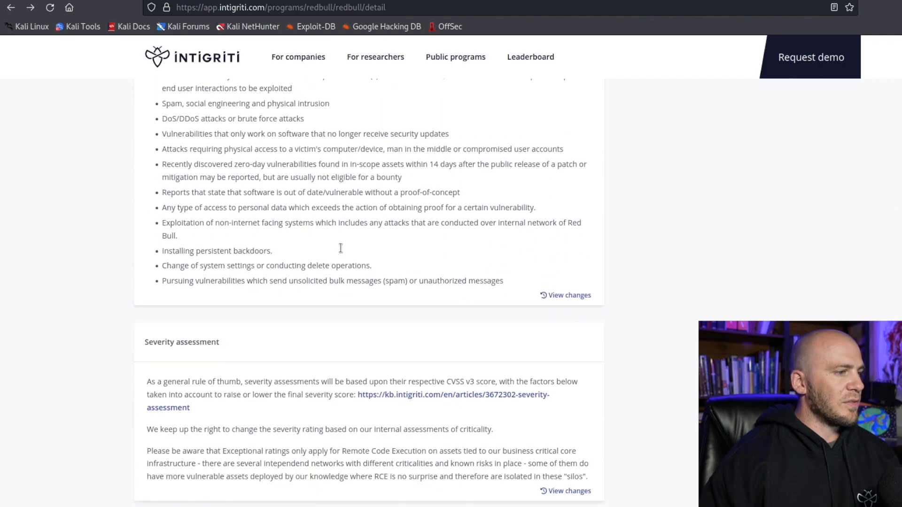
scroll(down, 3)
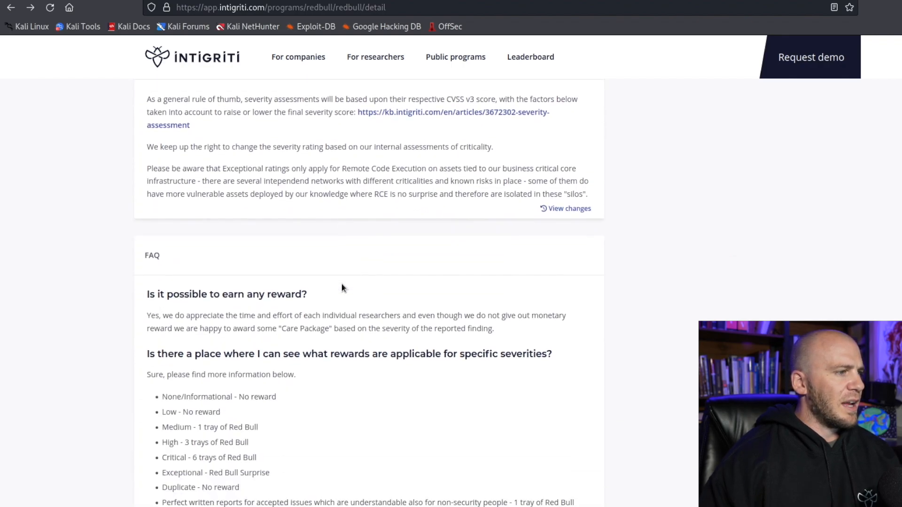
scroll(up, 3)
text(list)
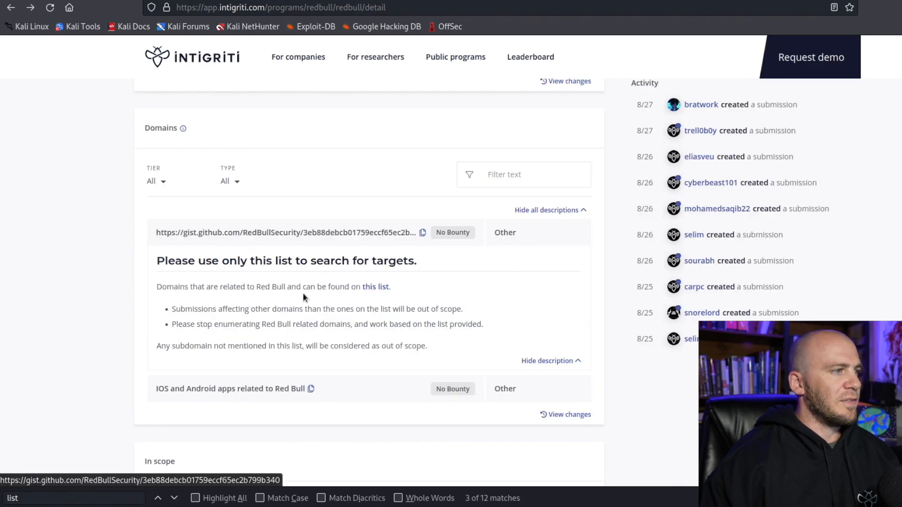
mouse_move(657, 162)
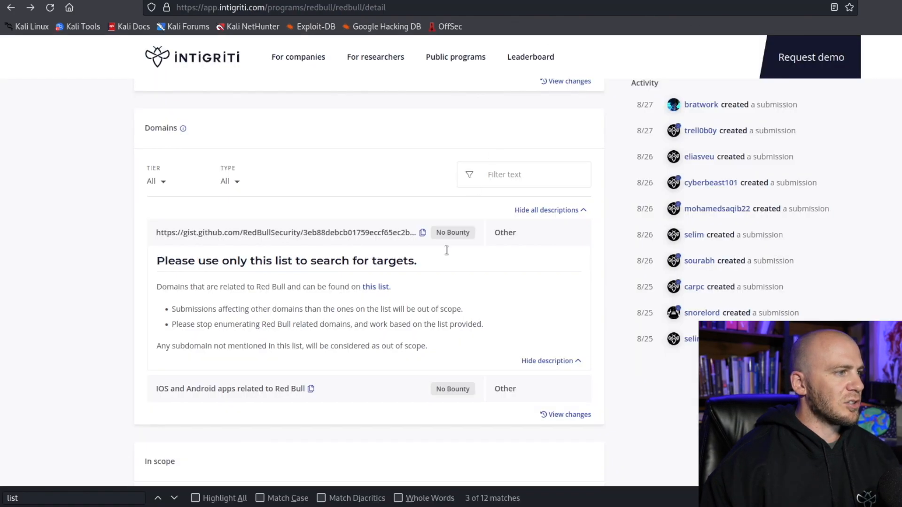
mouse_move(297, 307)
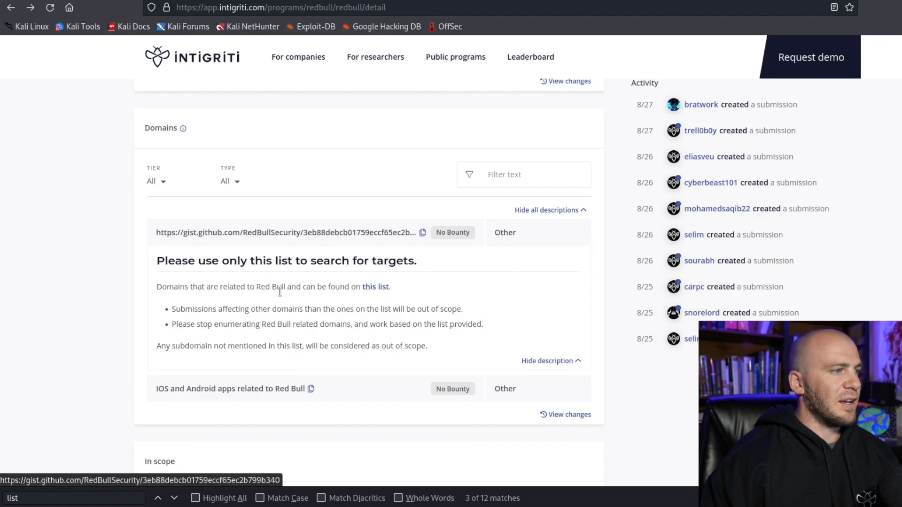
Follow the 'this list' gist link in Red Bull's Domains section
click(375, 286)
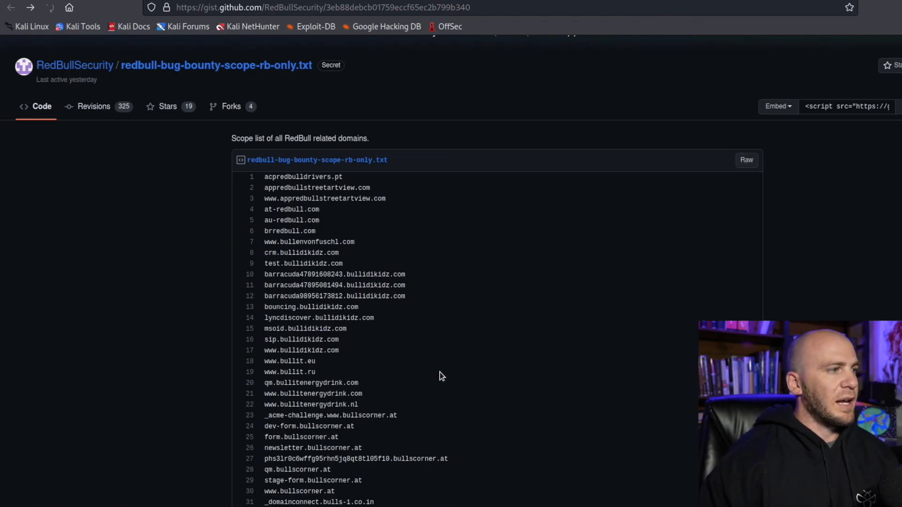
mouse_move(681, 161)
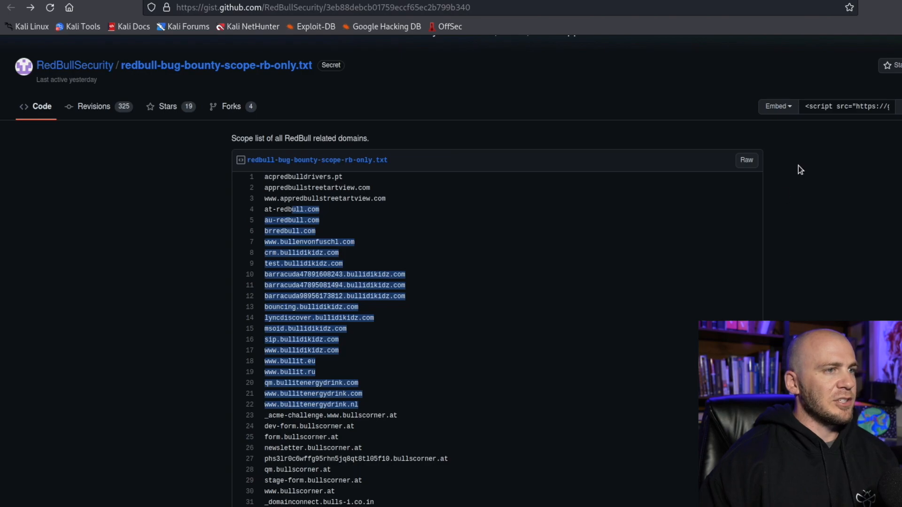
Open the probe.py URL-filtering script on GitHub
click(746, 159)
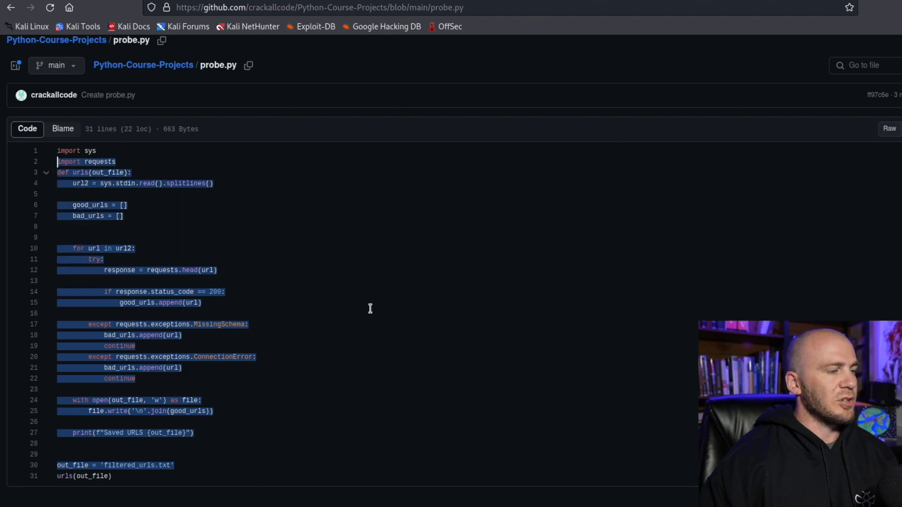
mouse_move(595, 242)
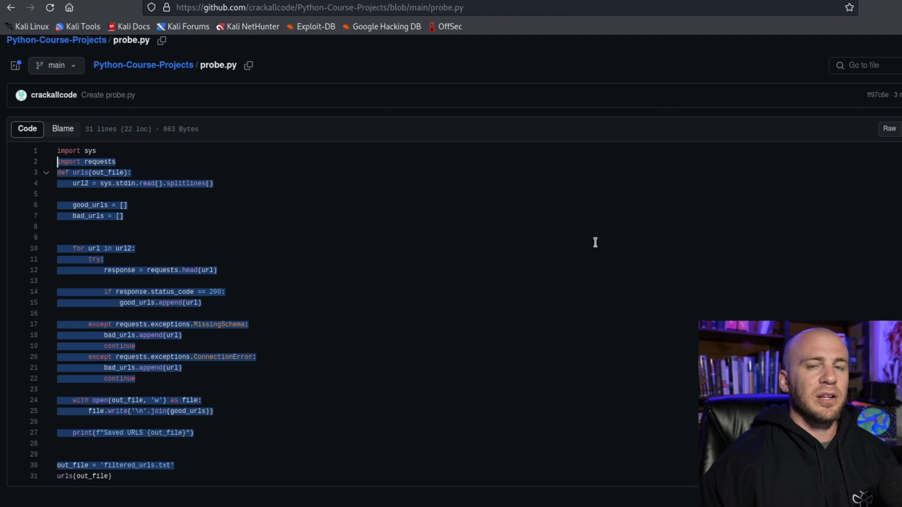
mouse_move(523, 271)
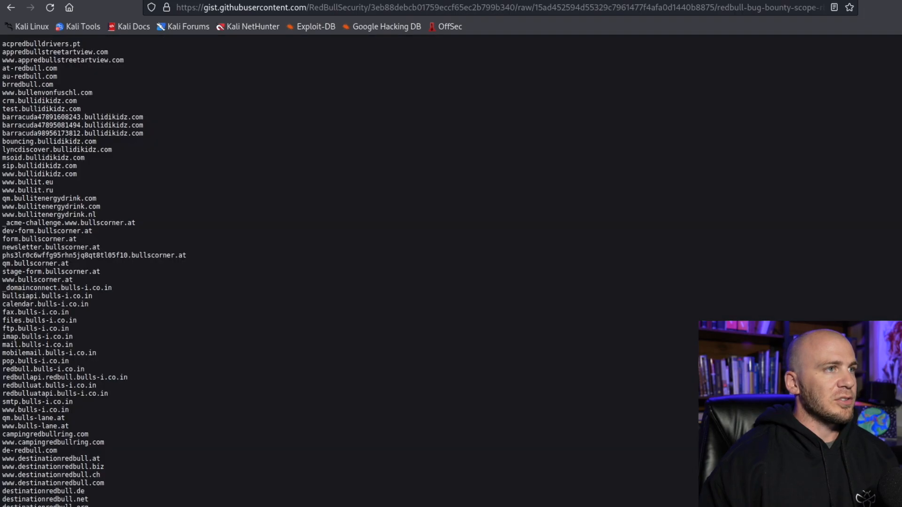
mouse_move(774, 7)
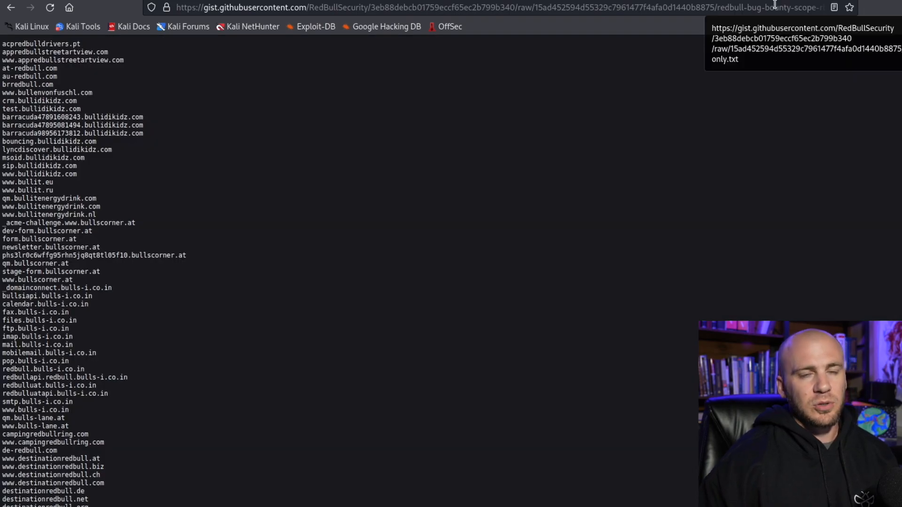
mouse_move(582, 203)
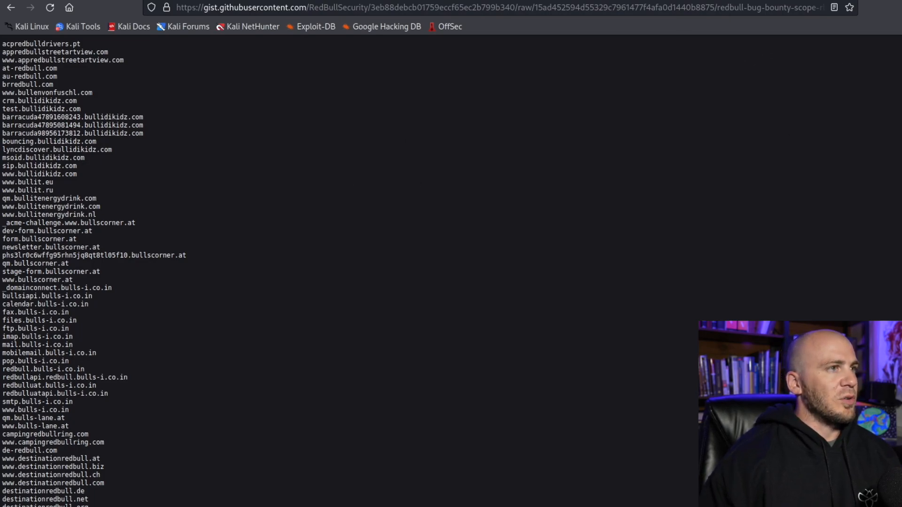
Select, then deselect, the newsletter.bullscorner.at domain in the raw list
double_click(50, 247)
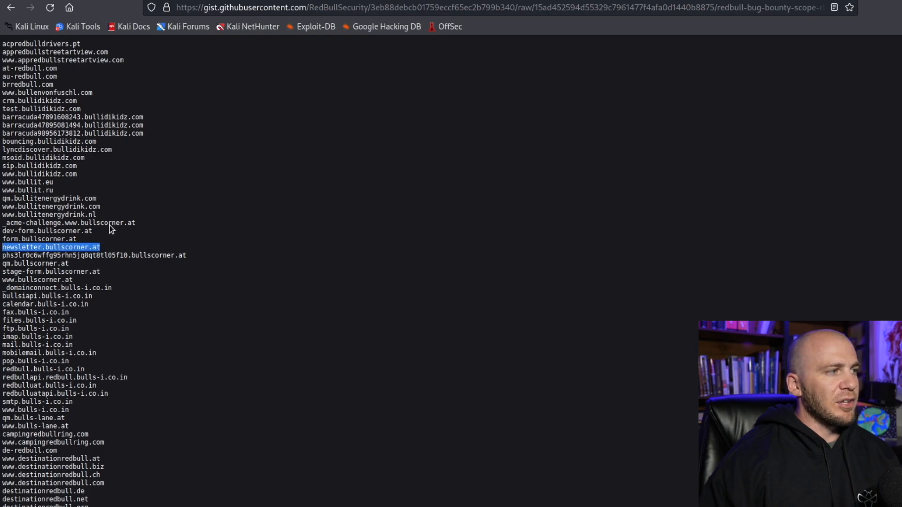
click(164, 216)
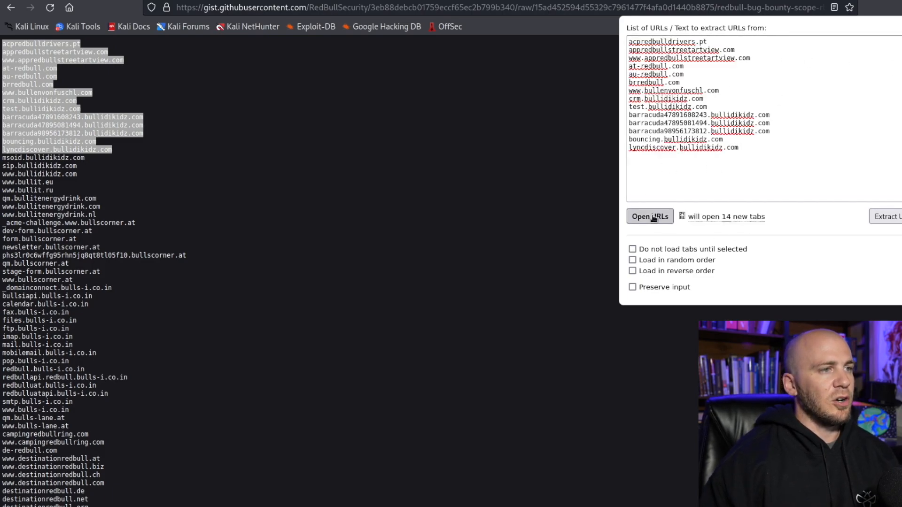
Open all 14 queued Red Bull domains as new Firefox tabs
click(649, 216)
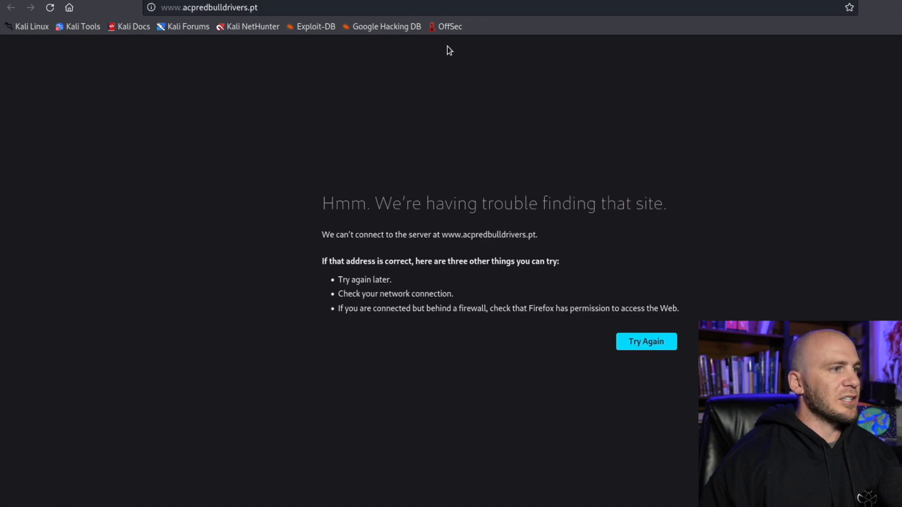
mouse_move(398, 127)
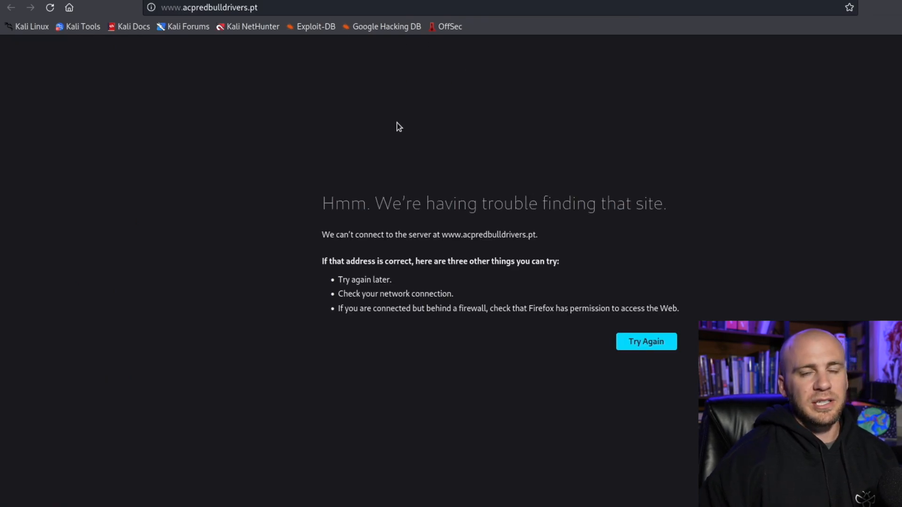
mouse_move(515, 246)
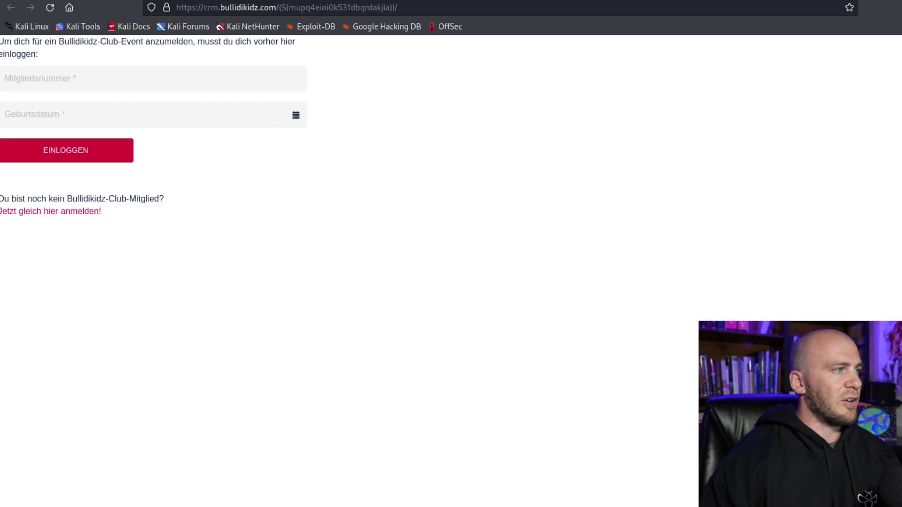
mouse_move(314, 67)
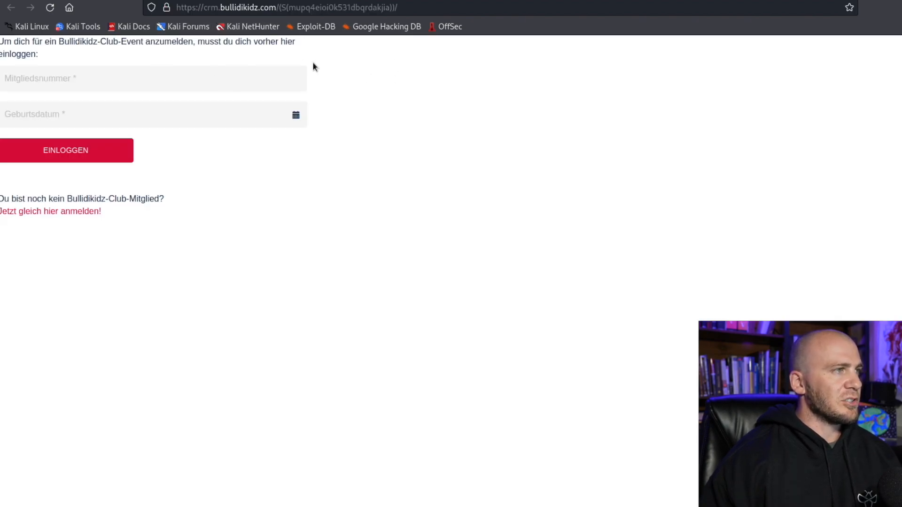
mouse_move(466, 24)
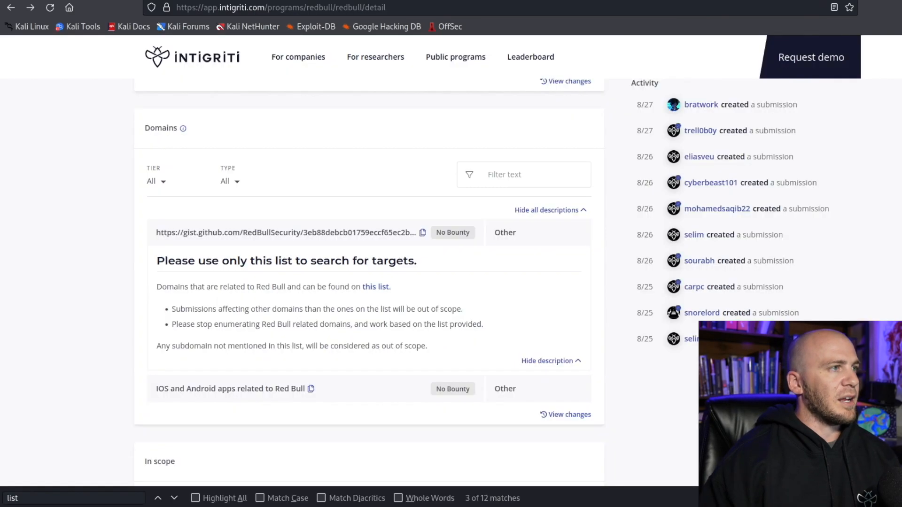
Scroll up the Red Bull program page toward its description
scroll(up, 3)
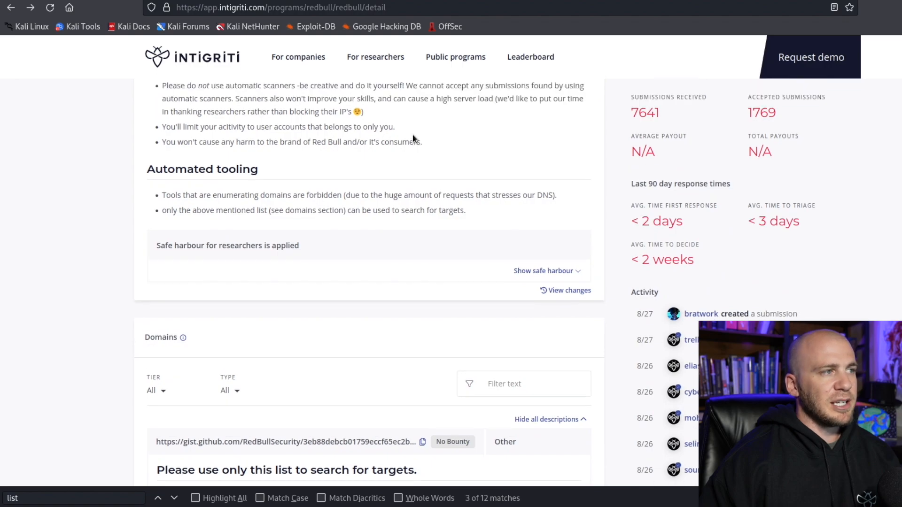
scroll(up, 3)
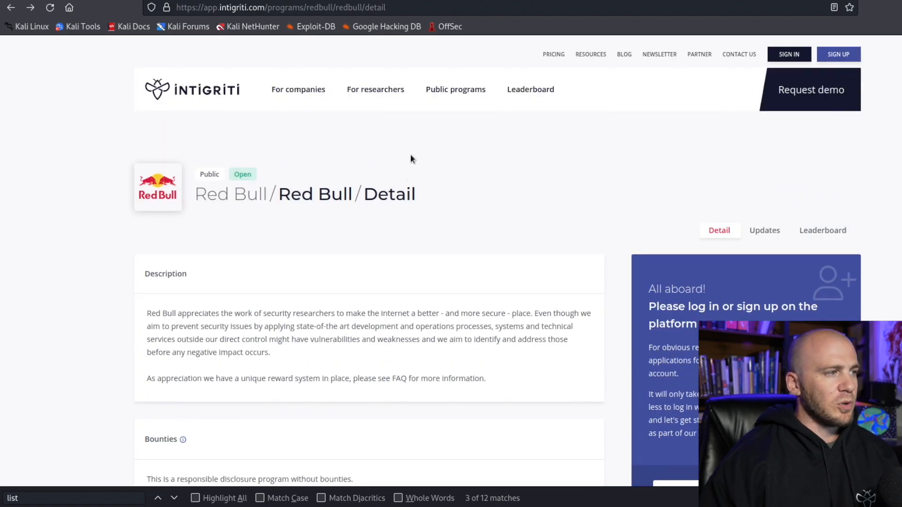
mouse_move(404, 172)
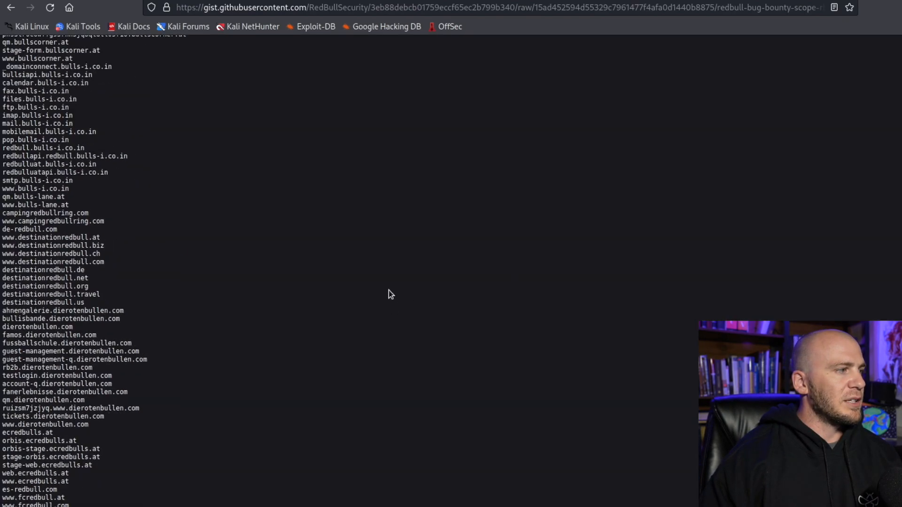
Scroll the raw scope list to the part-ras-gateway and pcms redbull.com subdomains
scroll(down, 3)
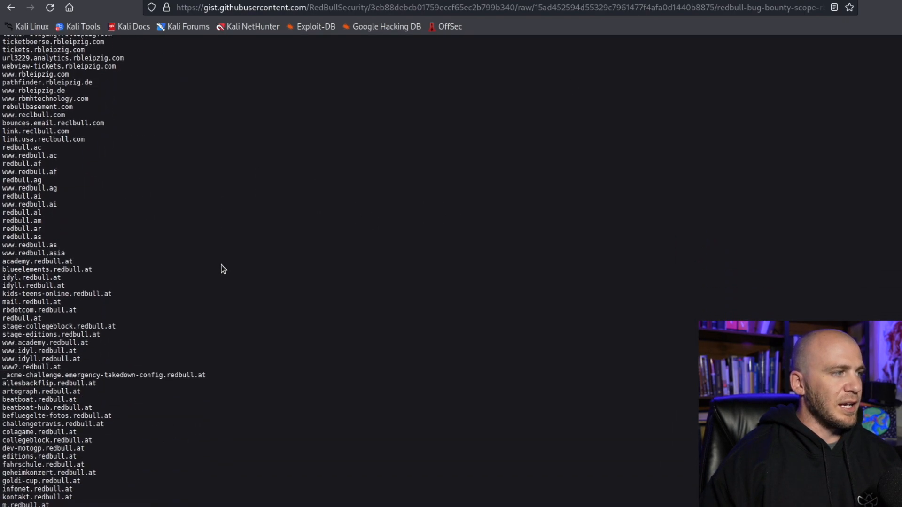
scroll(down, 3)
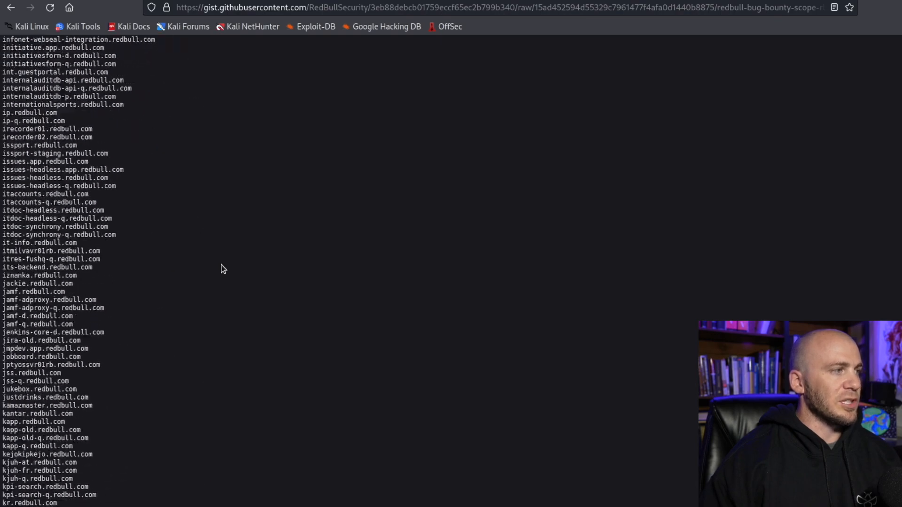
scroll(down, 3)
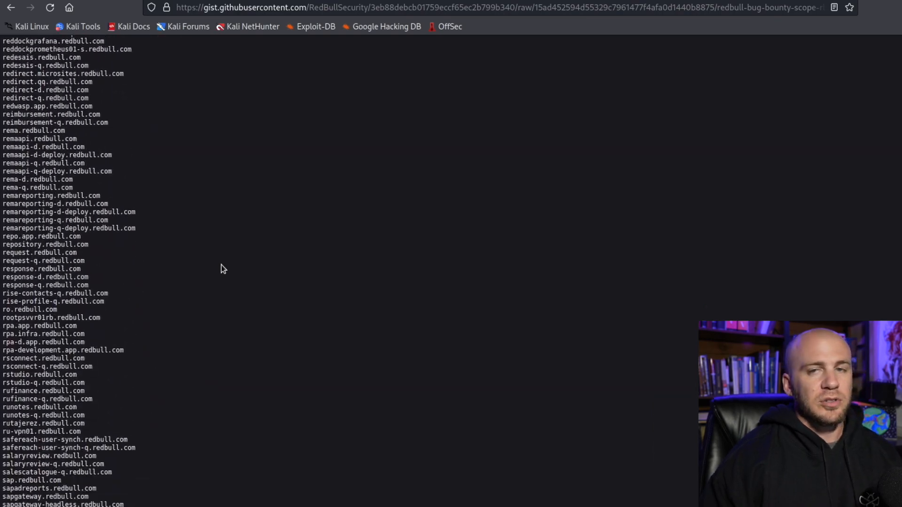
scroll(down, 3)
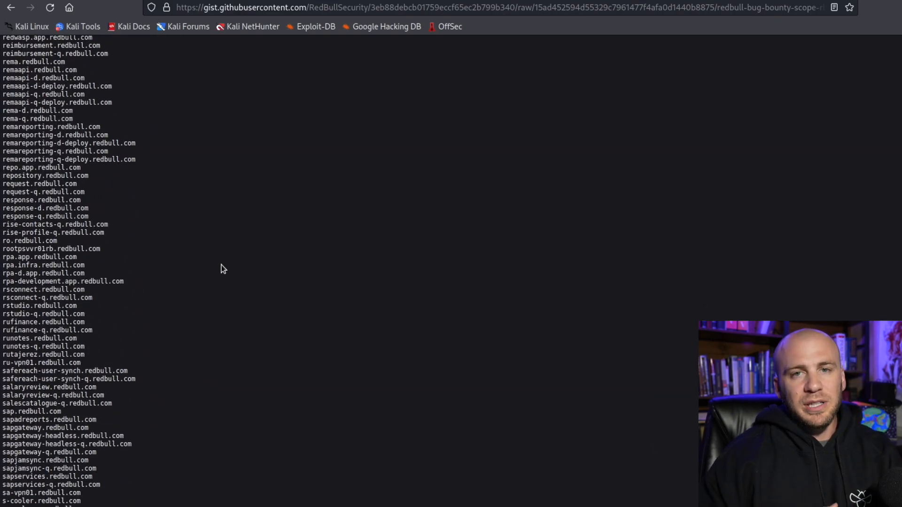
mouse_move(370, 169)
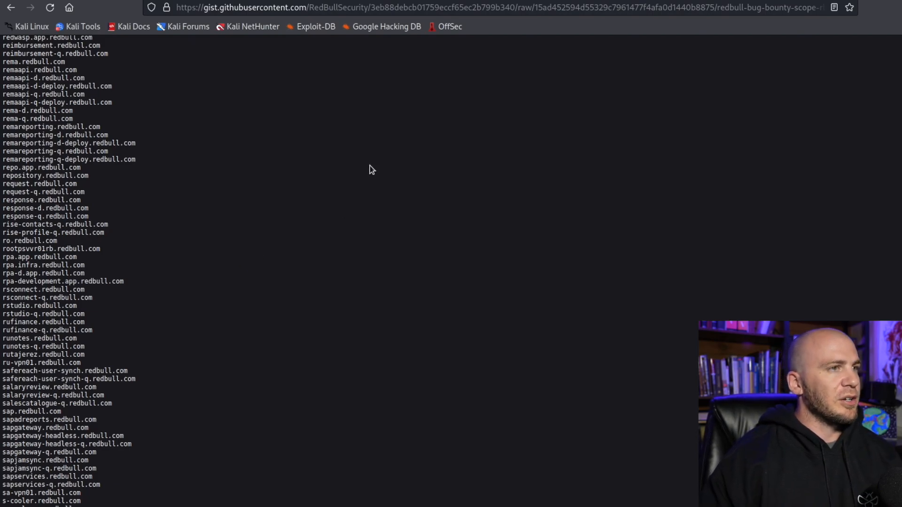
scroll(up, 3)
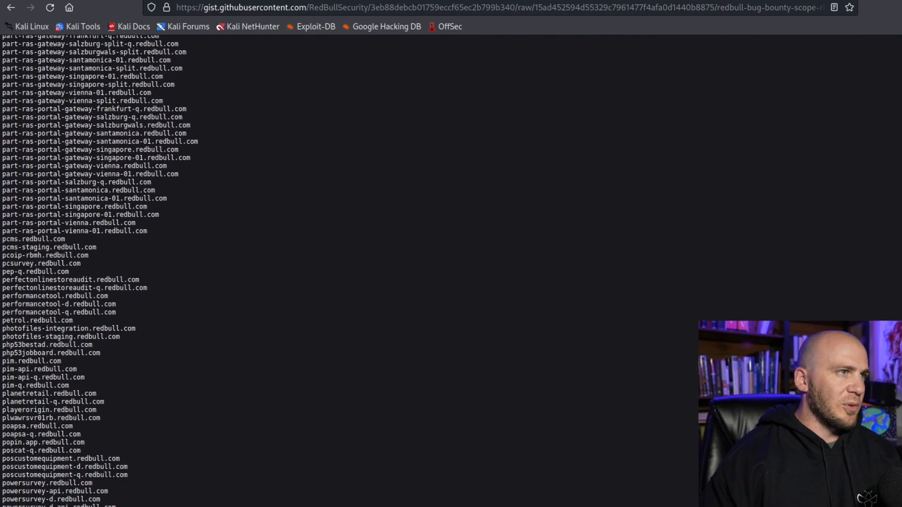